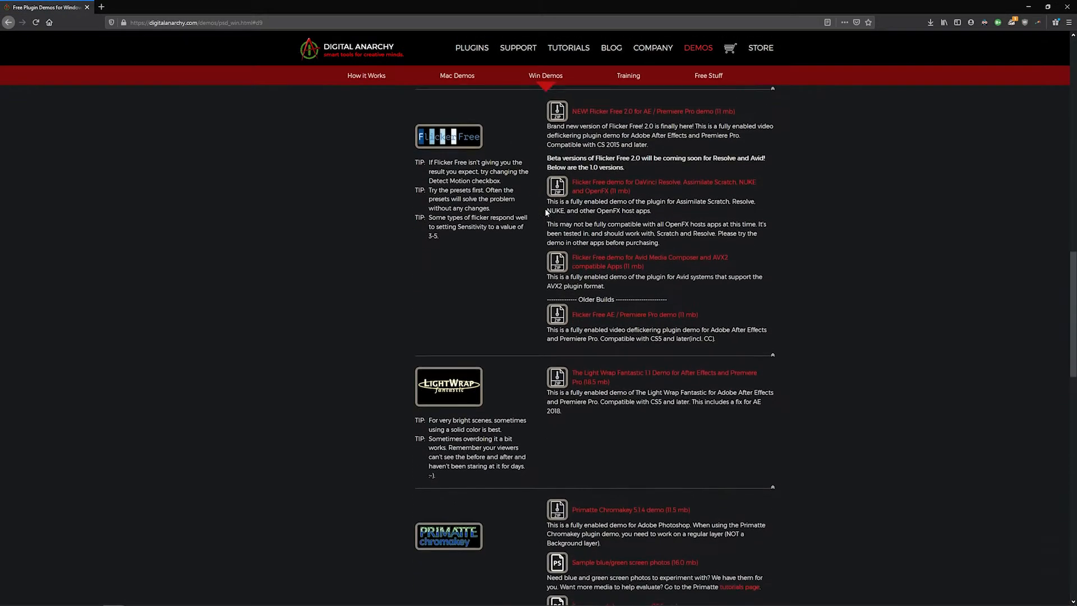
Scroll to the Flicker Free section and download the Flicker Free 2.0 AE/Premiere Pro demo.
scroll("down", 3)
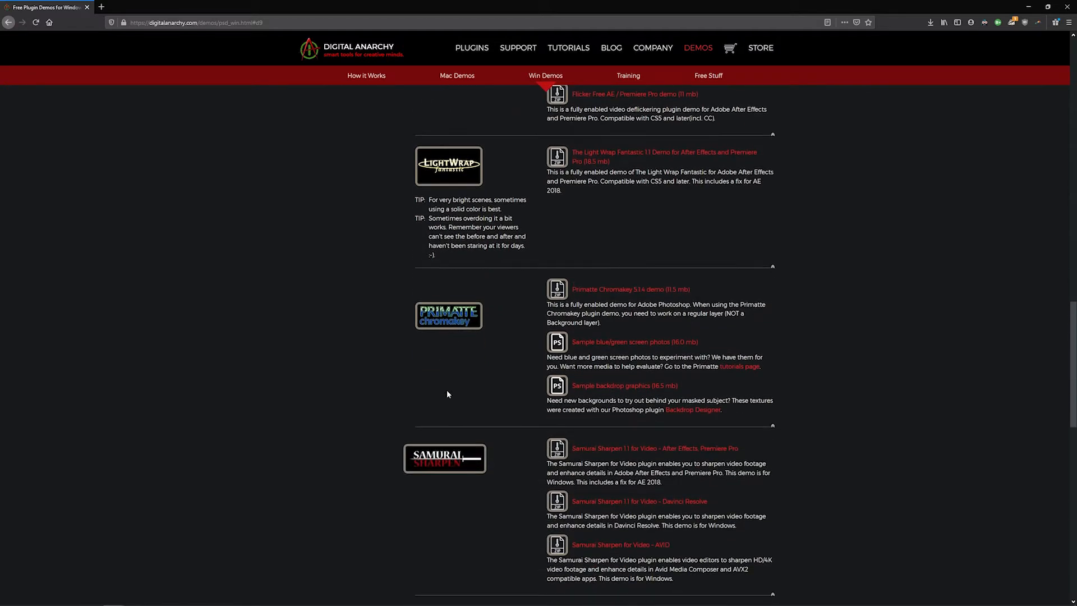
scroll("down", 3)
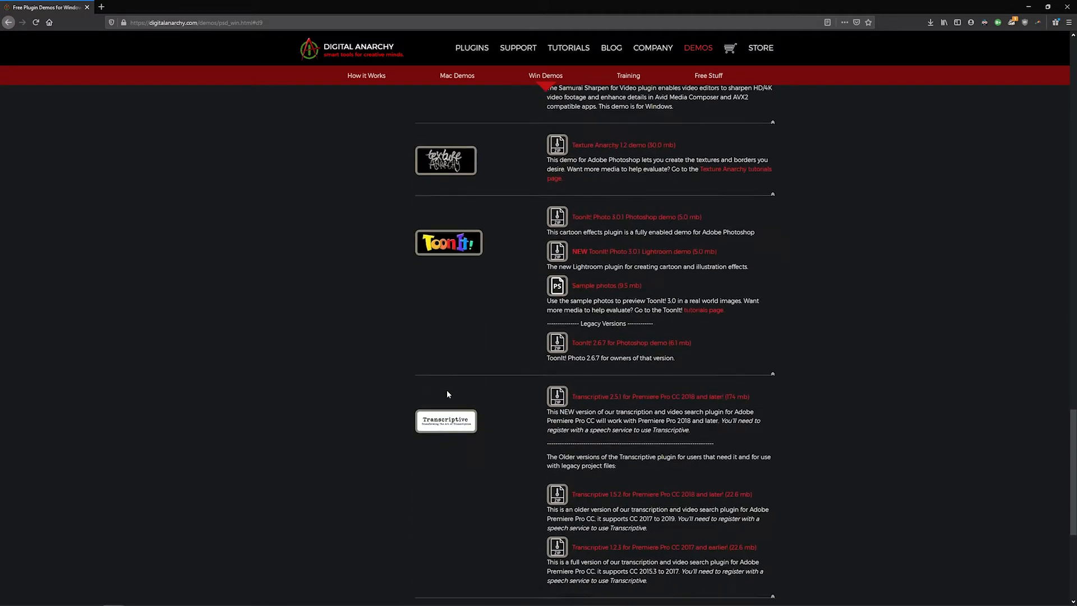
scroll("down", 3)
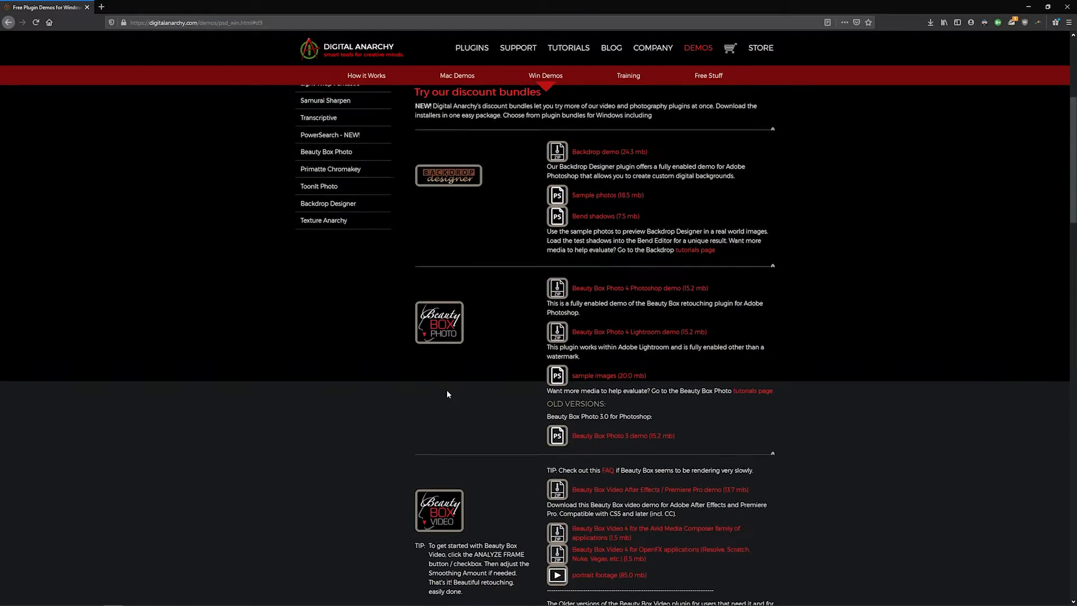
scroll("down", 3)
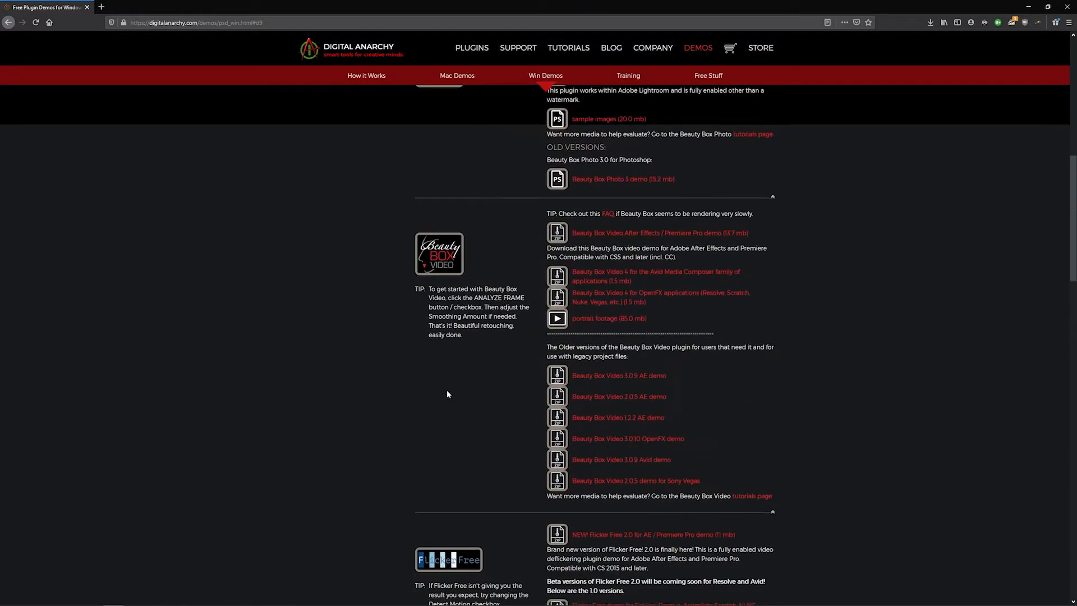
left_click(652, 535)
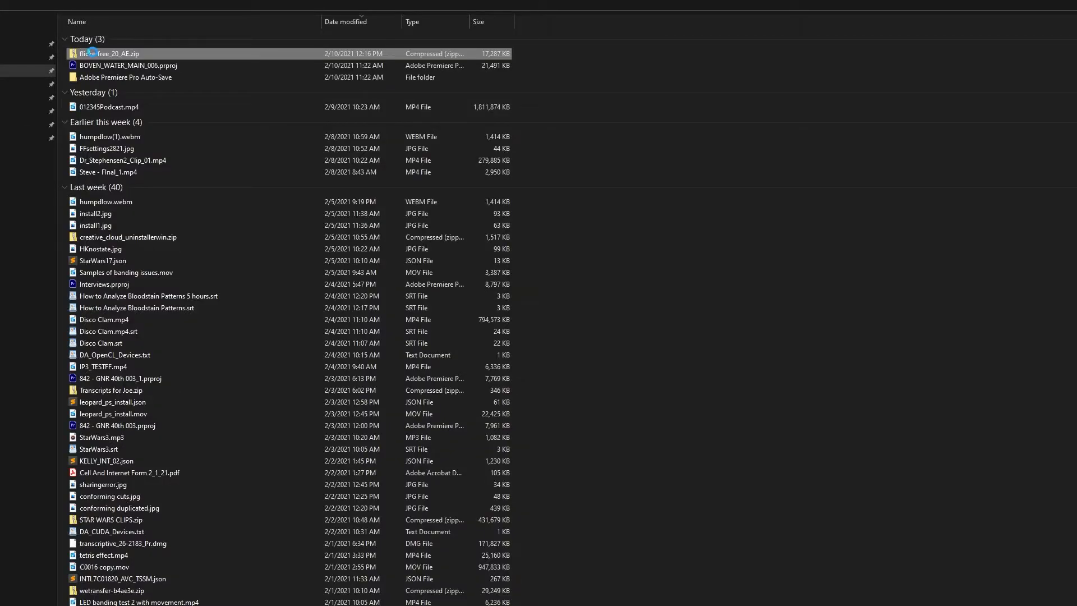
Extract flickerfree_20_AE.zip and select the Flicker Free 2.0 After Effects.exe installer.
left_click(107, 54)
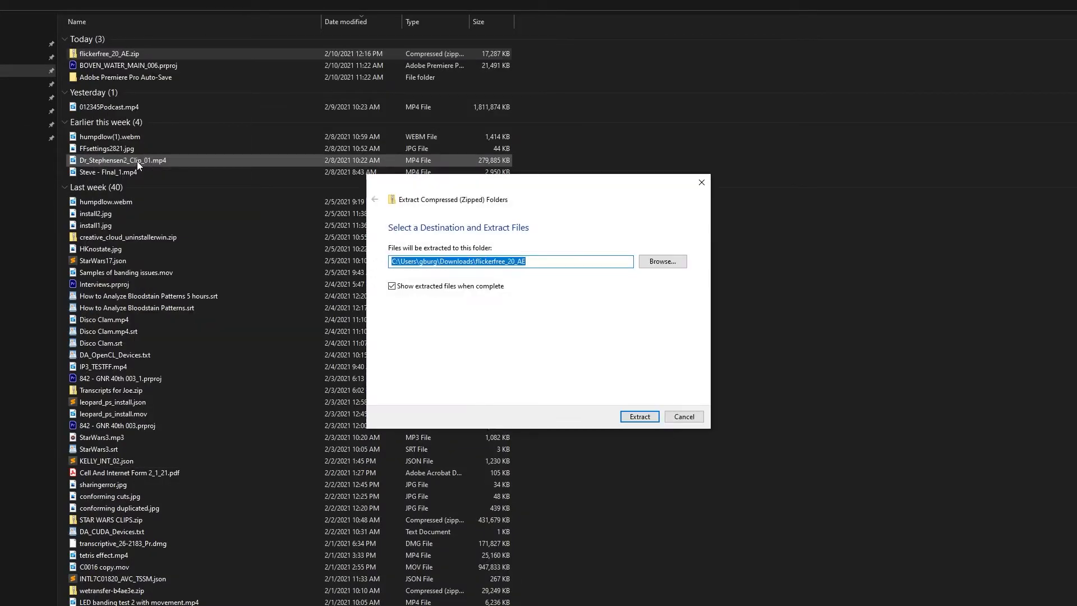
left_click(638, 416)
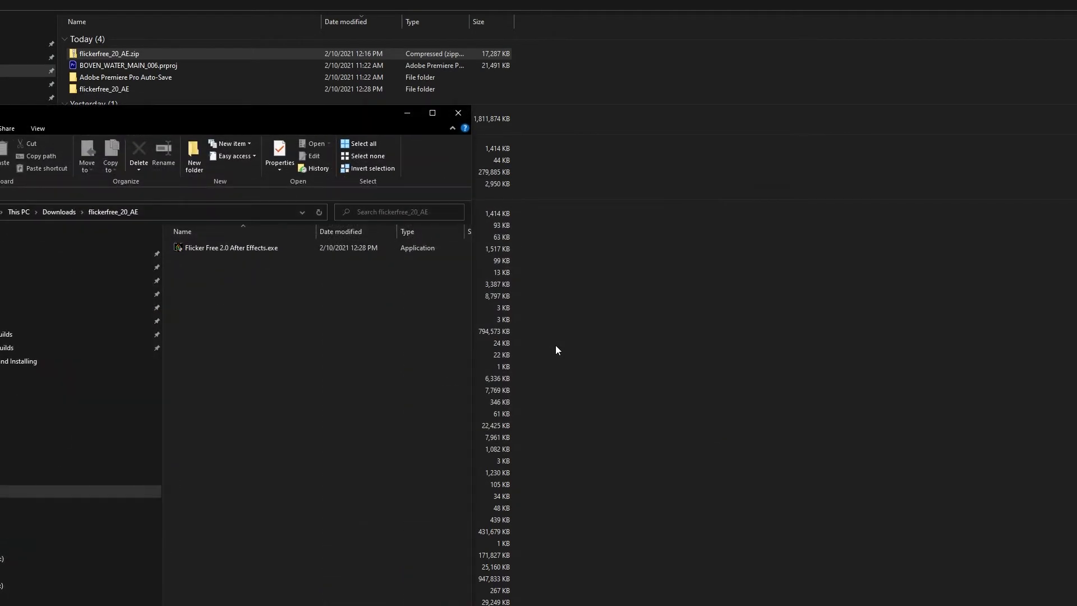
left_click(231, 247)
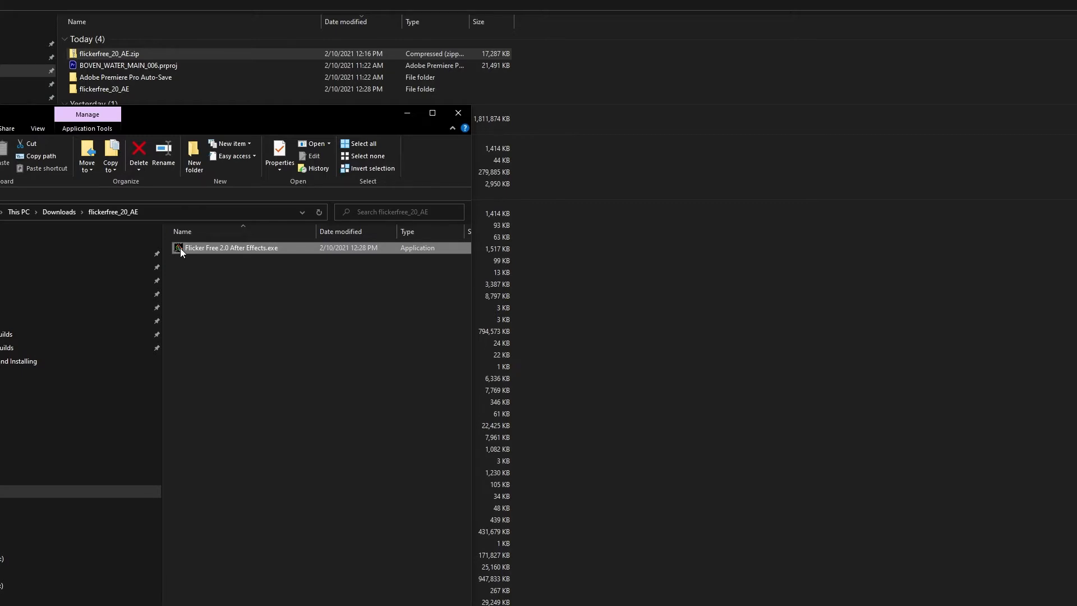
Run Flicker Free 2.0 Setup, remove the old version, accept the license, and install to the default folder.
double_click(231, 247)
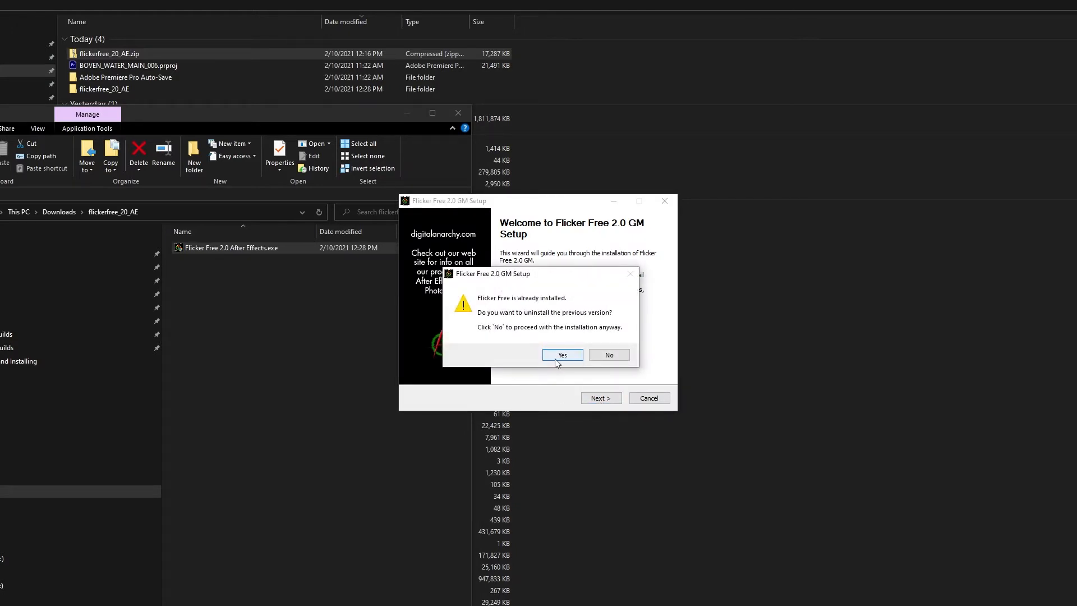
left_click(562, 354)
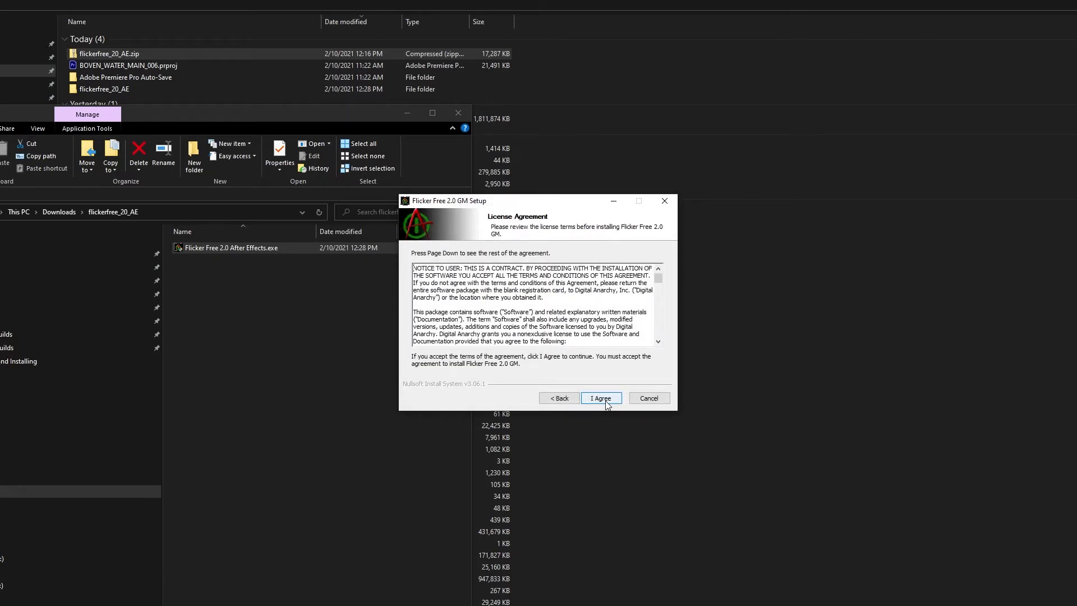
left_click(598, 398)
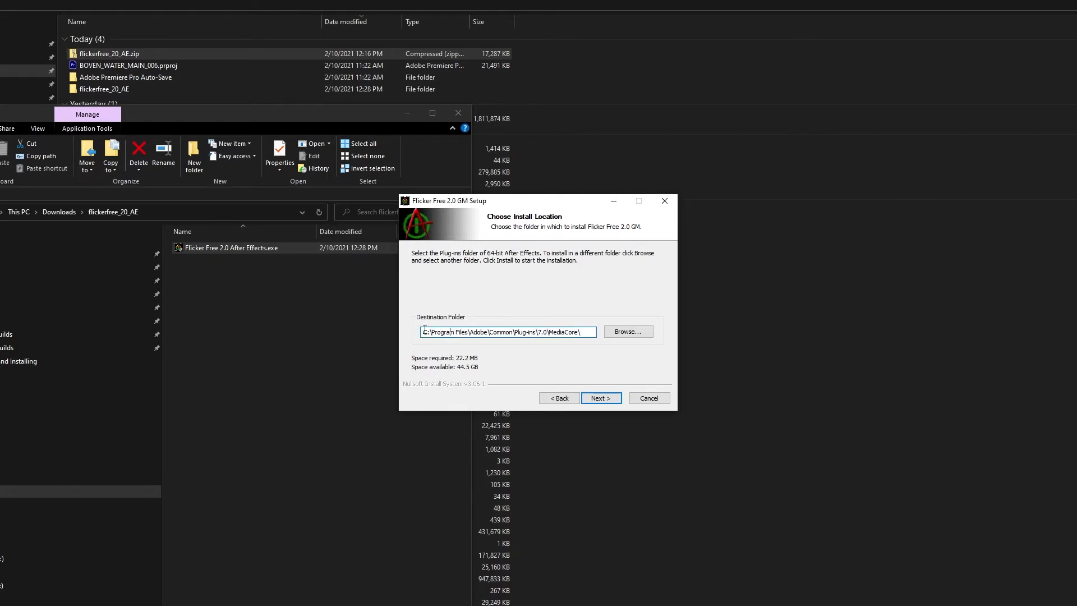
triple_click(507, 332)
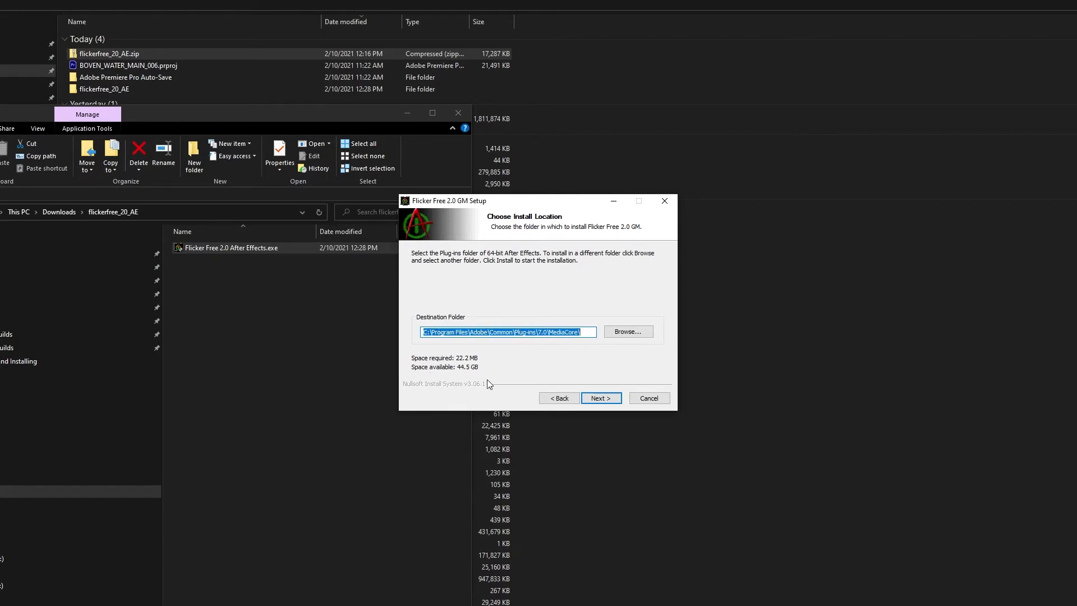
left_click(599, 398)
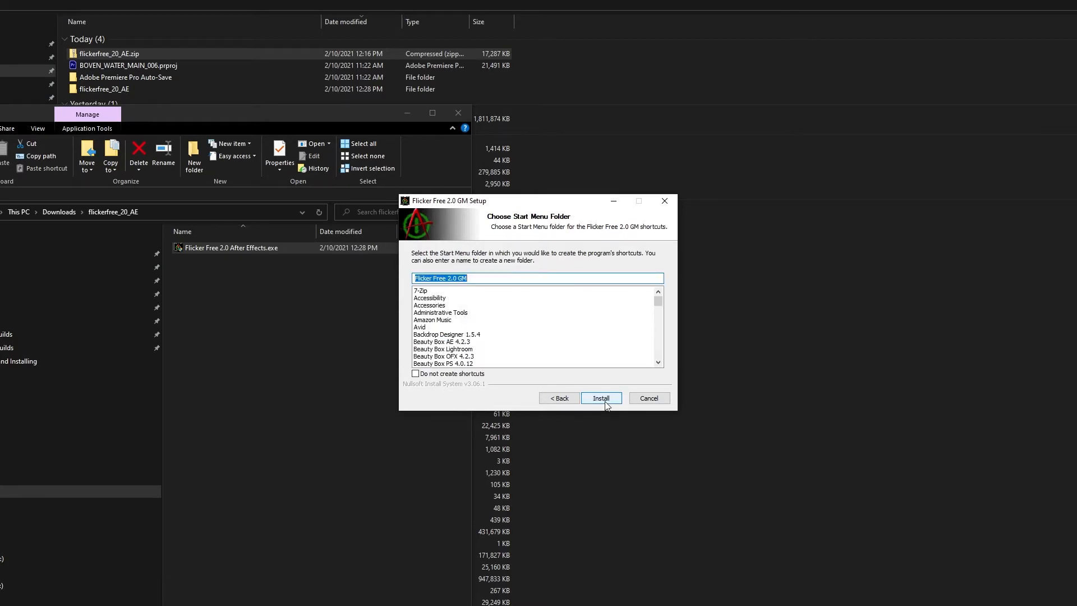
left_click(600, 398)
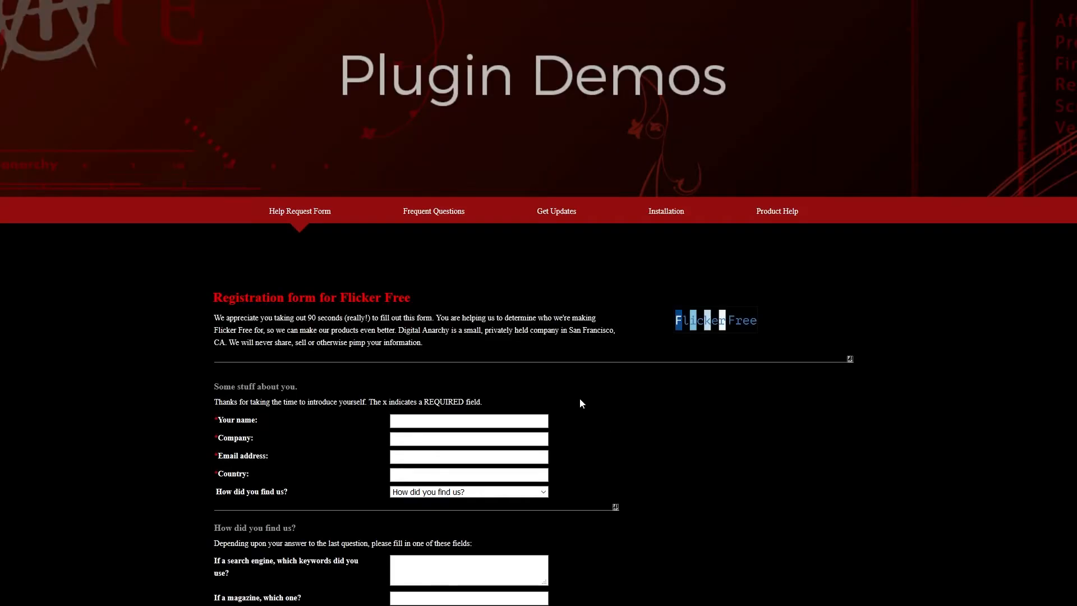
Scroll the registration form and inspect the Email address and 'How did you find us?' fields.
scroll("down", 3)
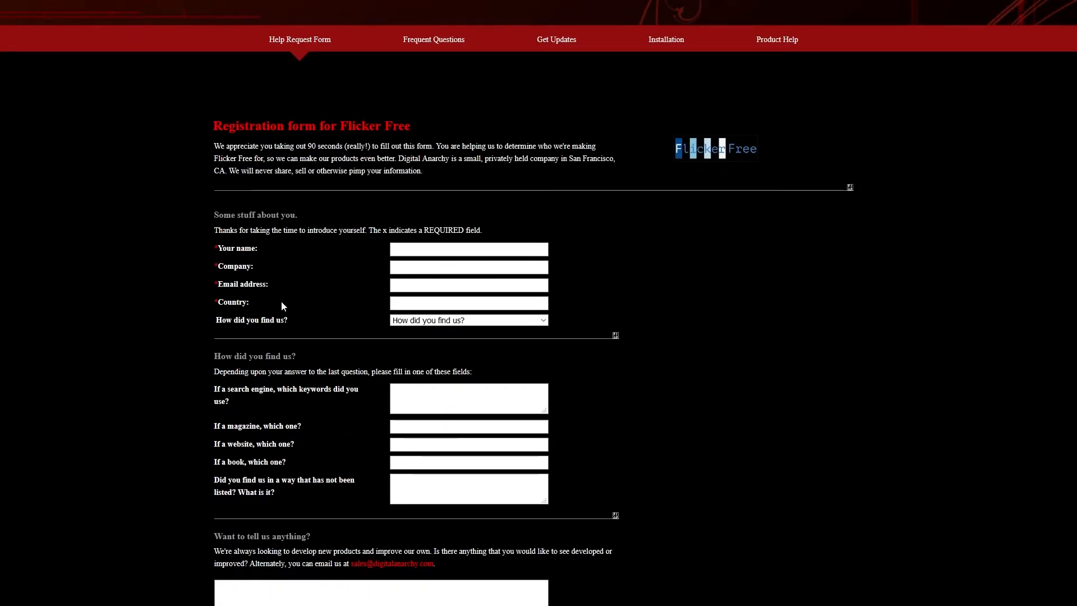
left_click(468, 284)
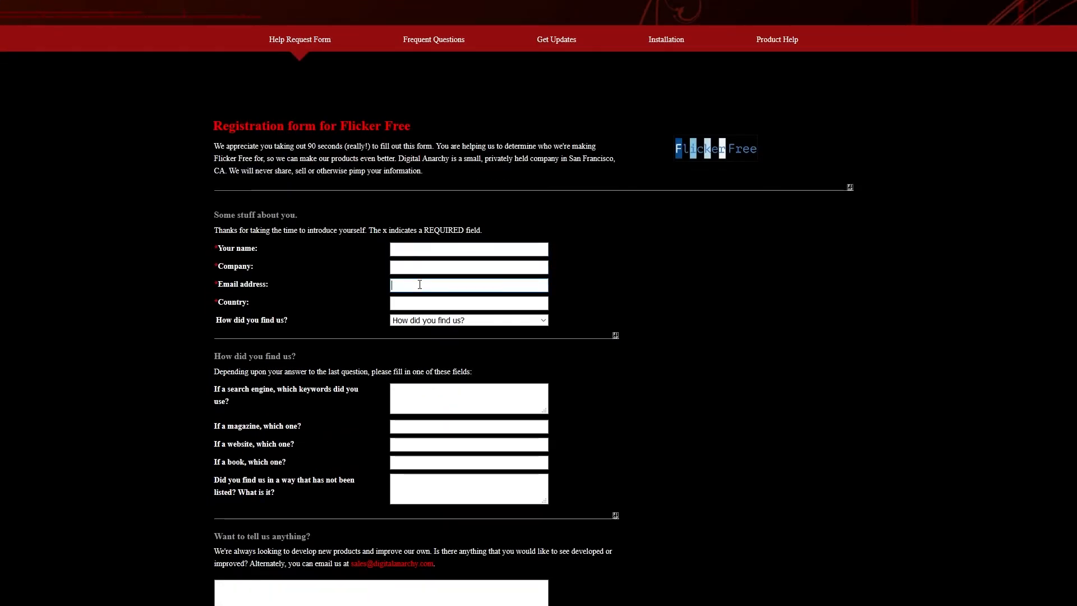
left_click(468, 319)
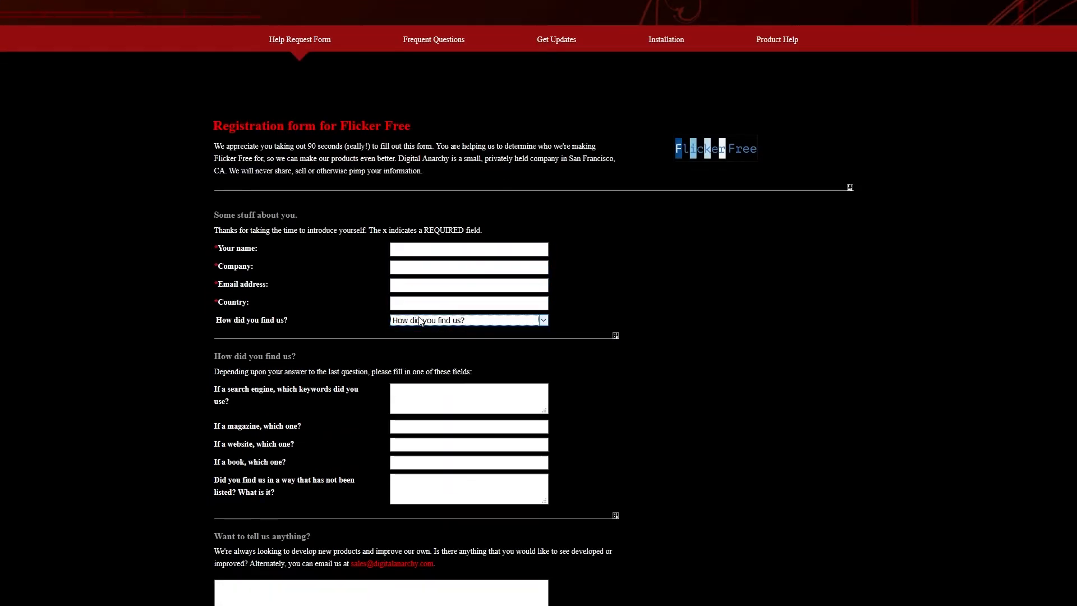
left_click(468, 443)
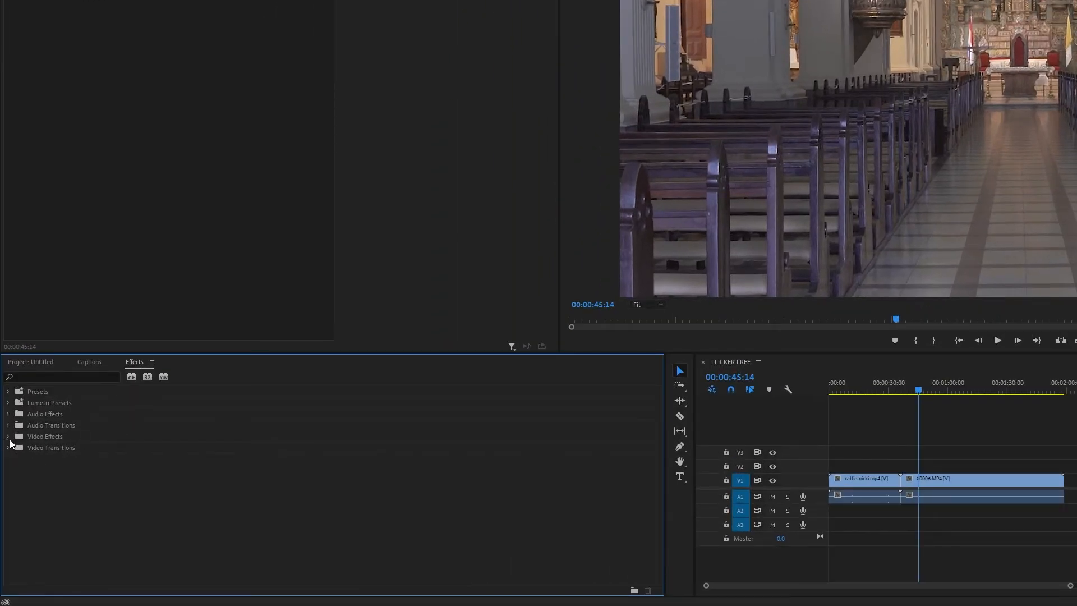
Apply Digital Anarchy's Flicker Free to the clip, review the Authorize form, and choose Demo.
left_click(8, 437)
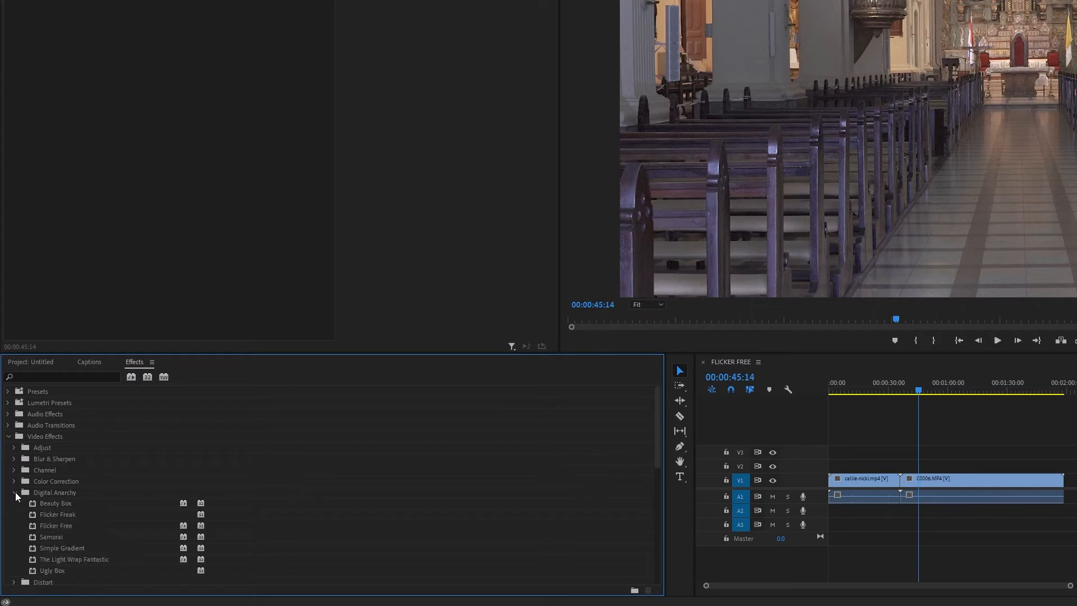
left_click(57, 525)
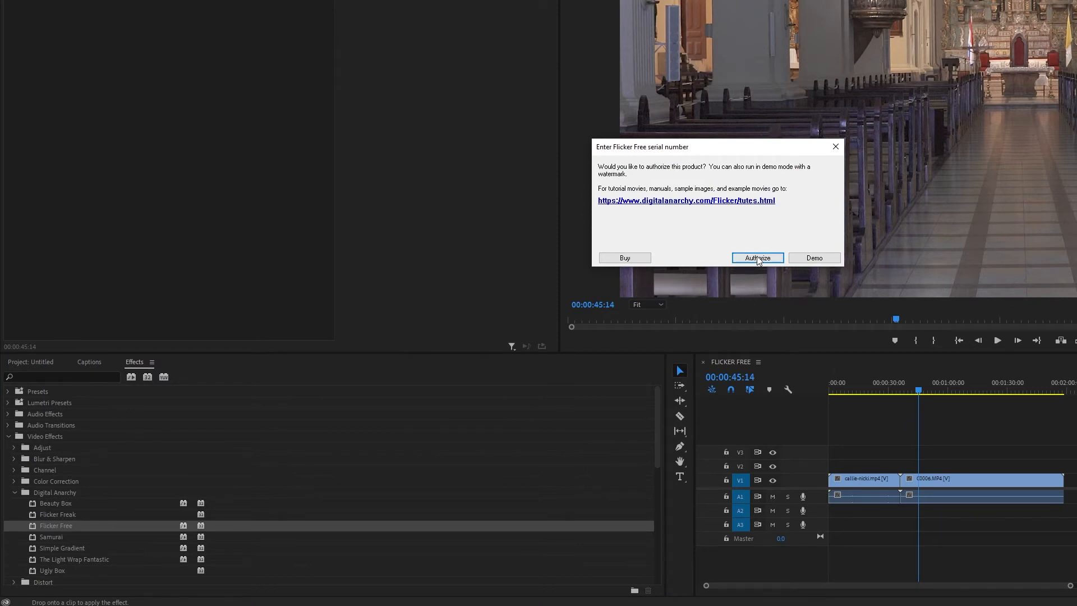
left_click(756, 257)
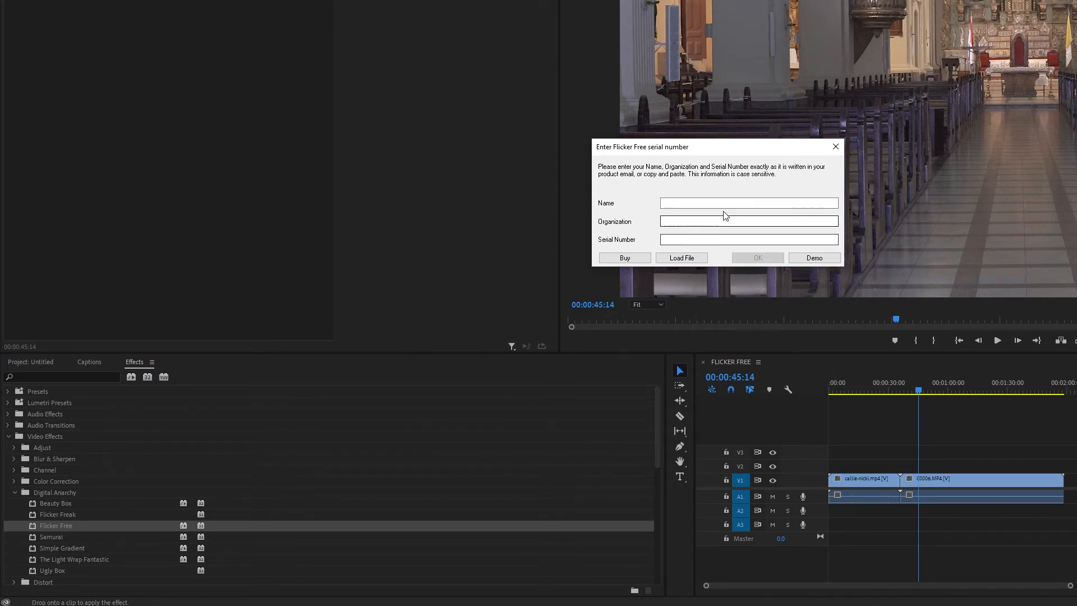
left_click(747, 203)
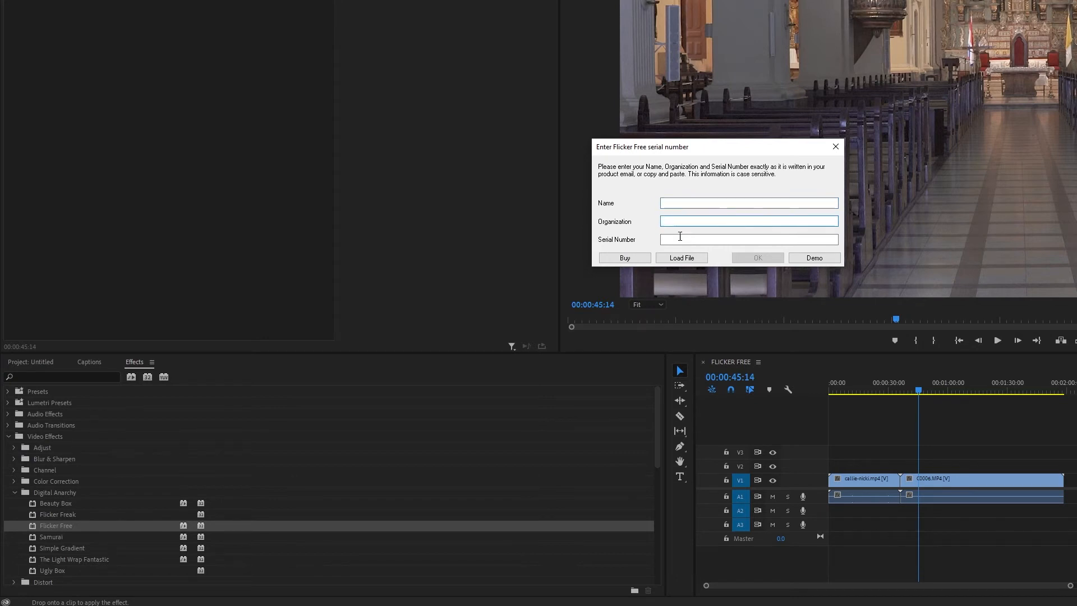
left_click(749, 239)
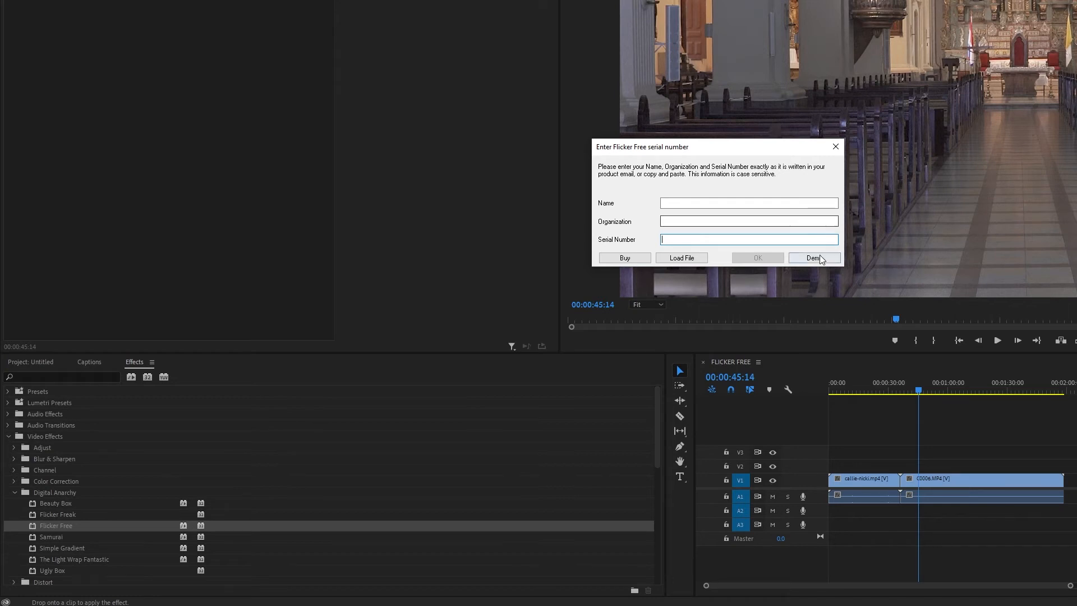
left_click(814, 257)
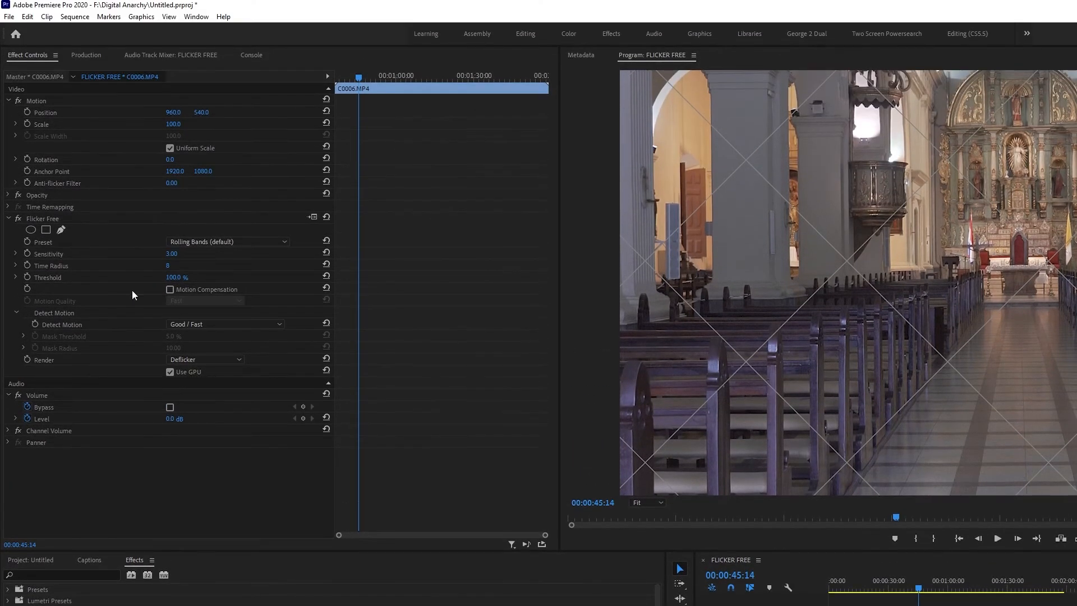
Select the Flicker Free header in Effect Controls and click its registration icon.
left_click(42, 218)
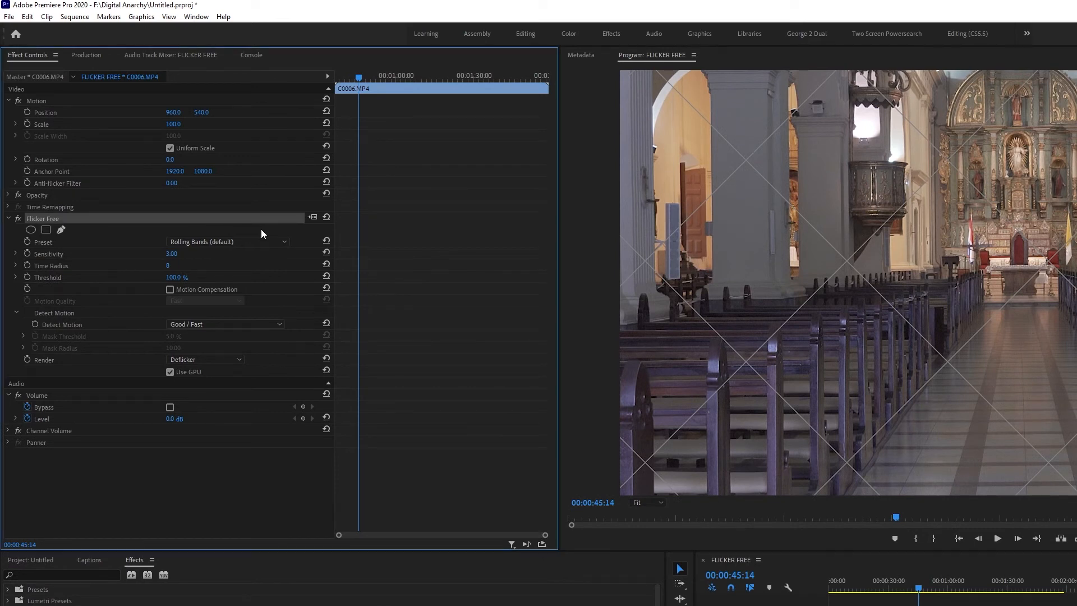
left_click(312, 217)
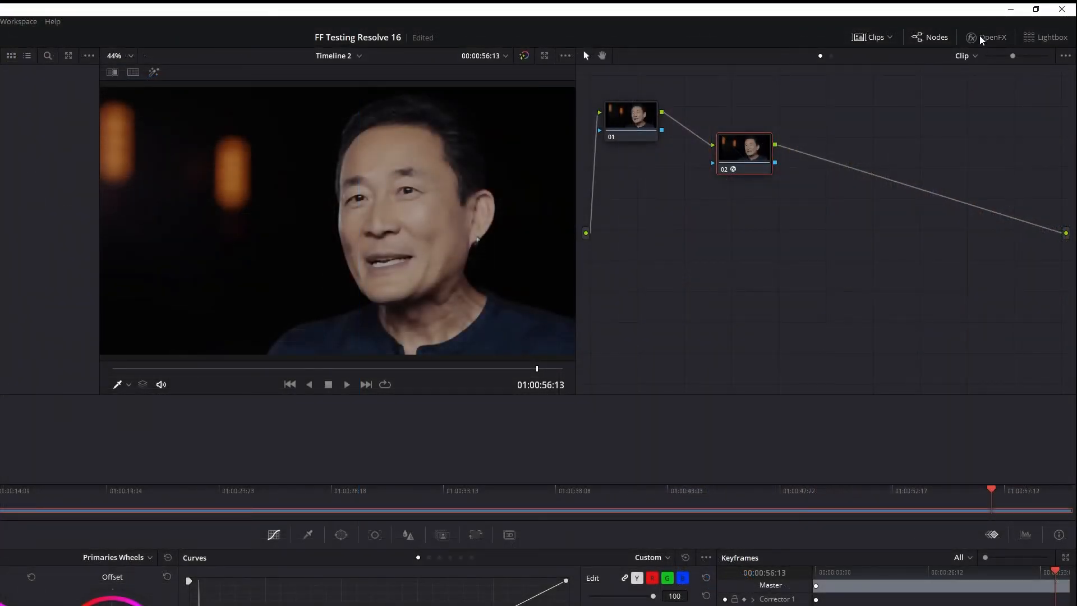
Browse the OpenFX Library, then click Register under Flicker Free on the second node.
left_click(990, 37)
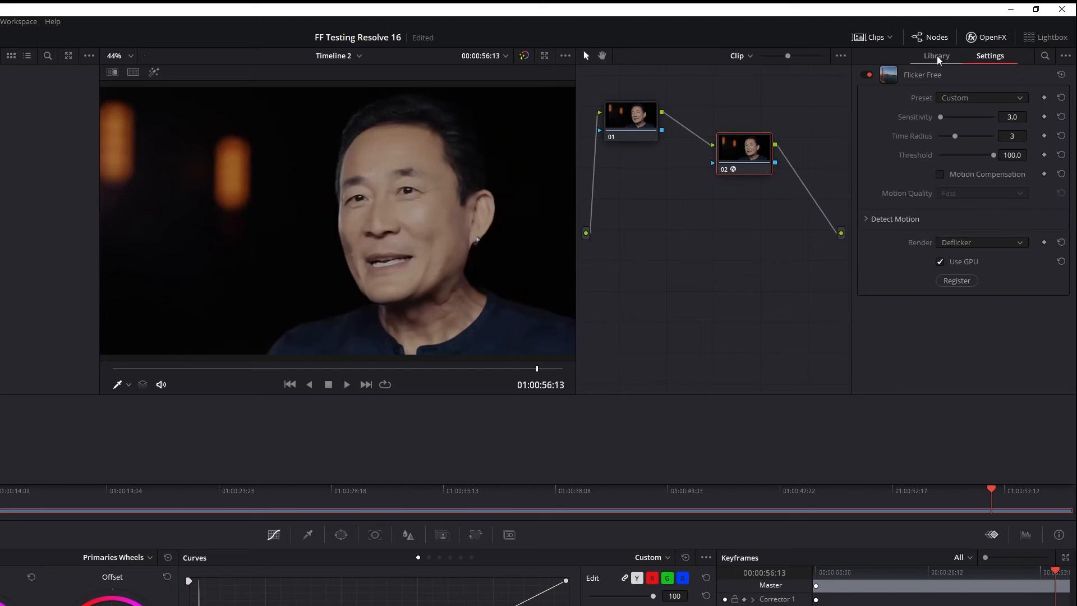
left_click(936, 55)
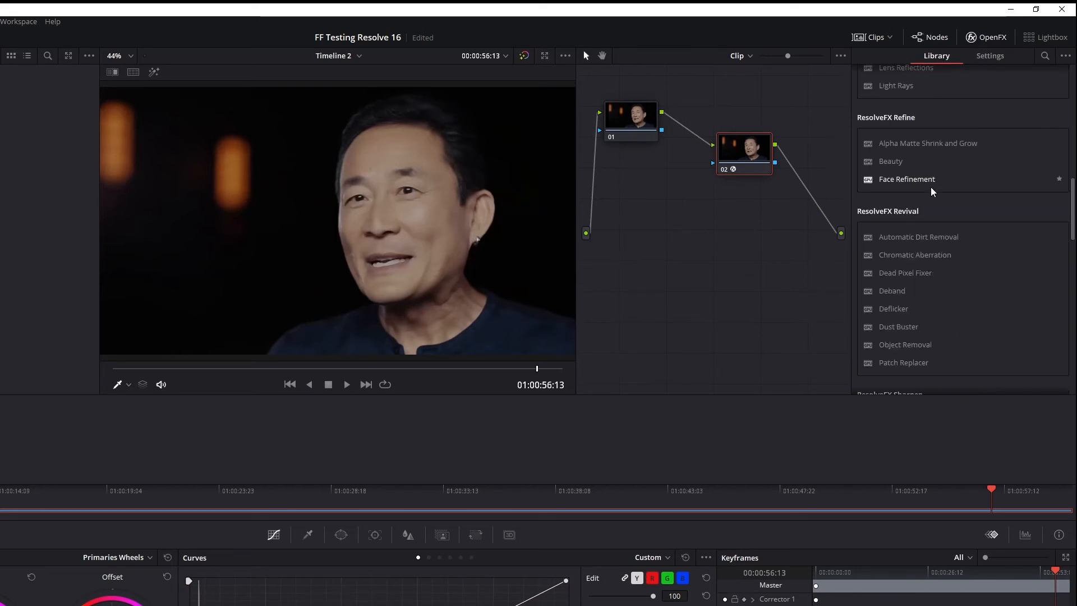
scroll("down", 3)
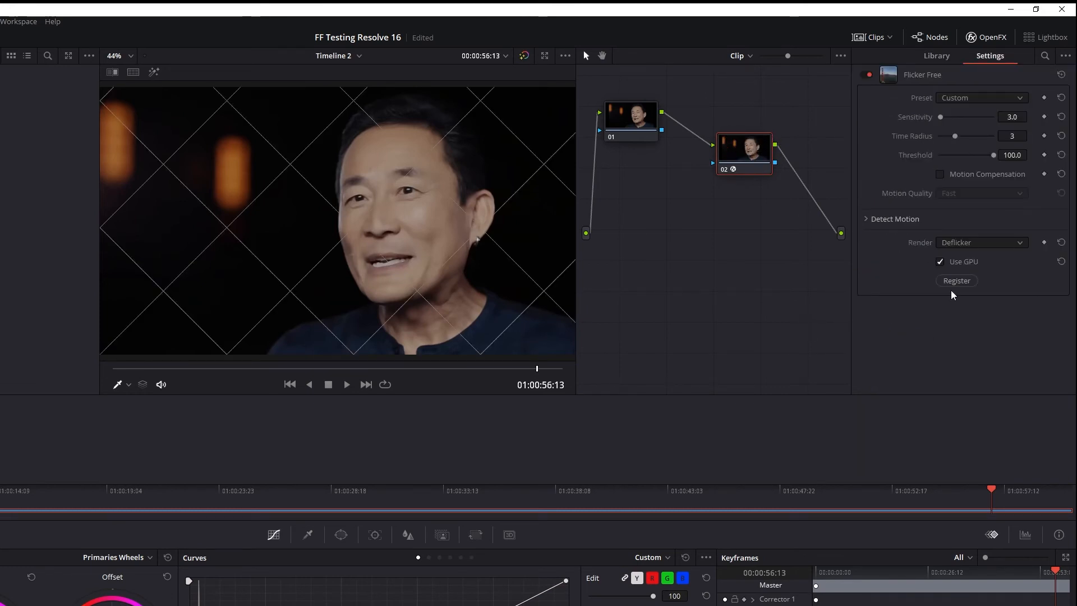
left_click(955, 281)
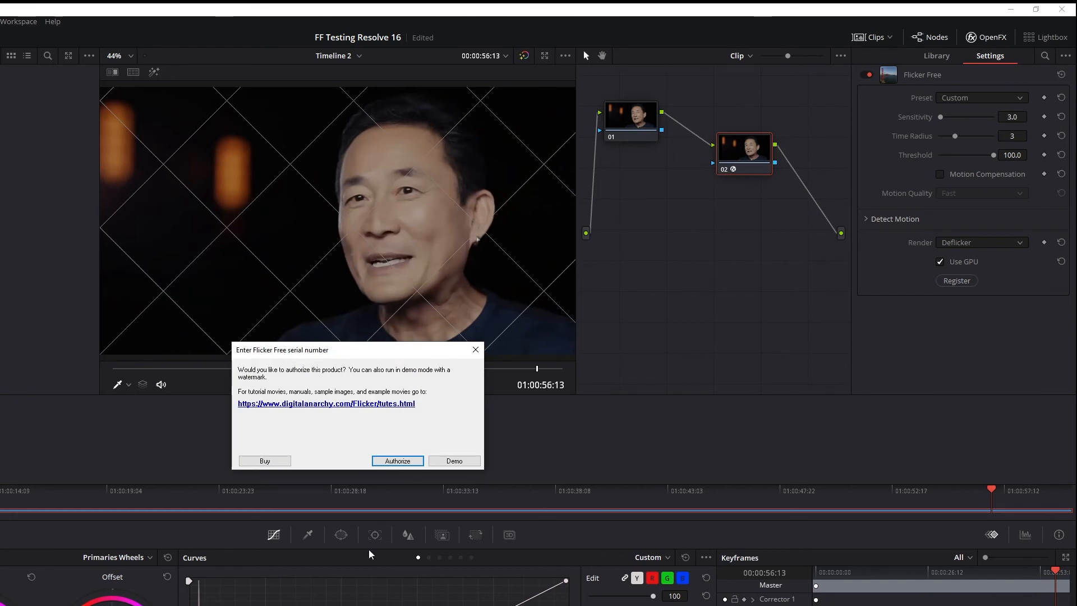